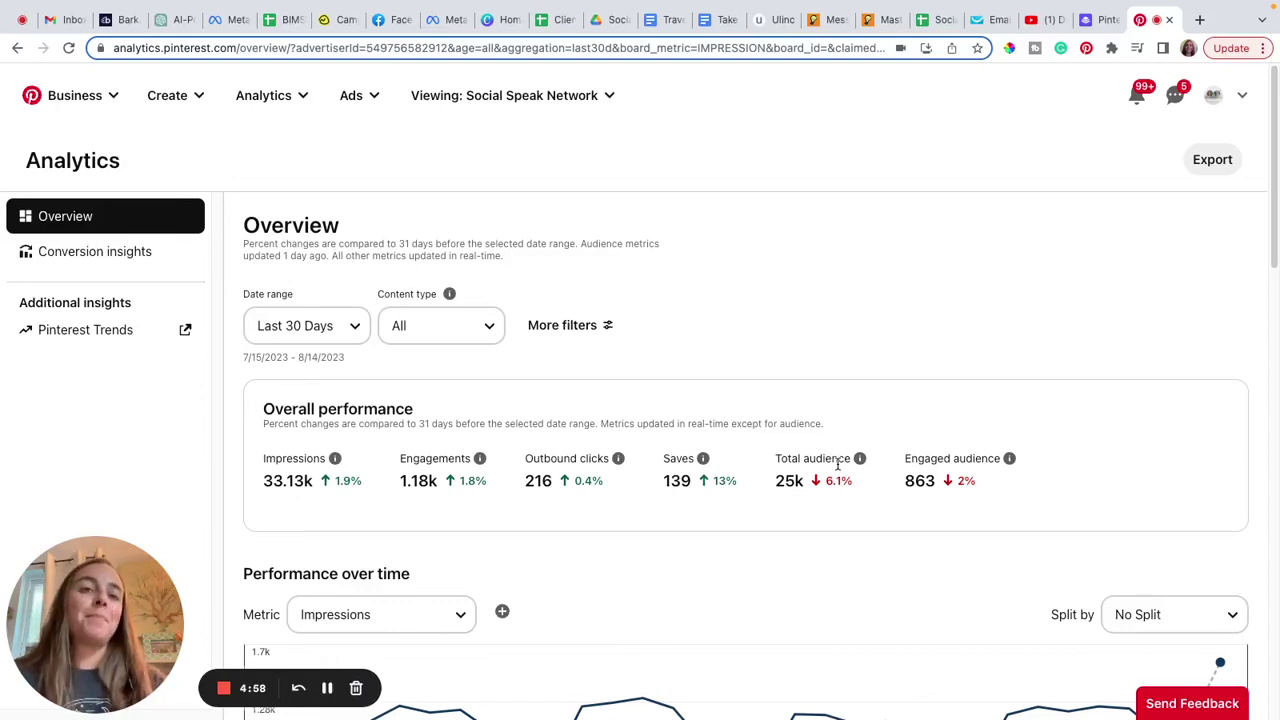
pyautogui.moveTo(748, 504)
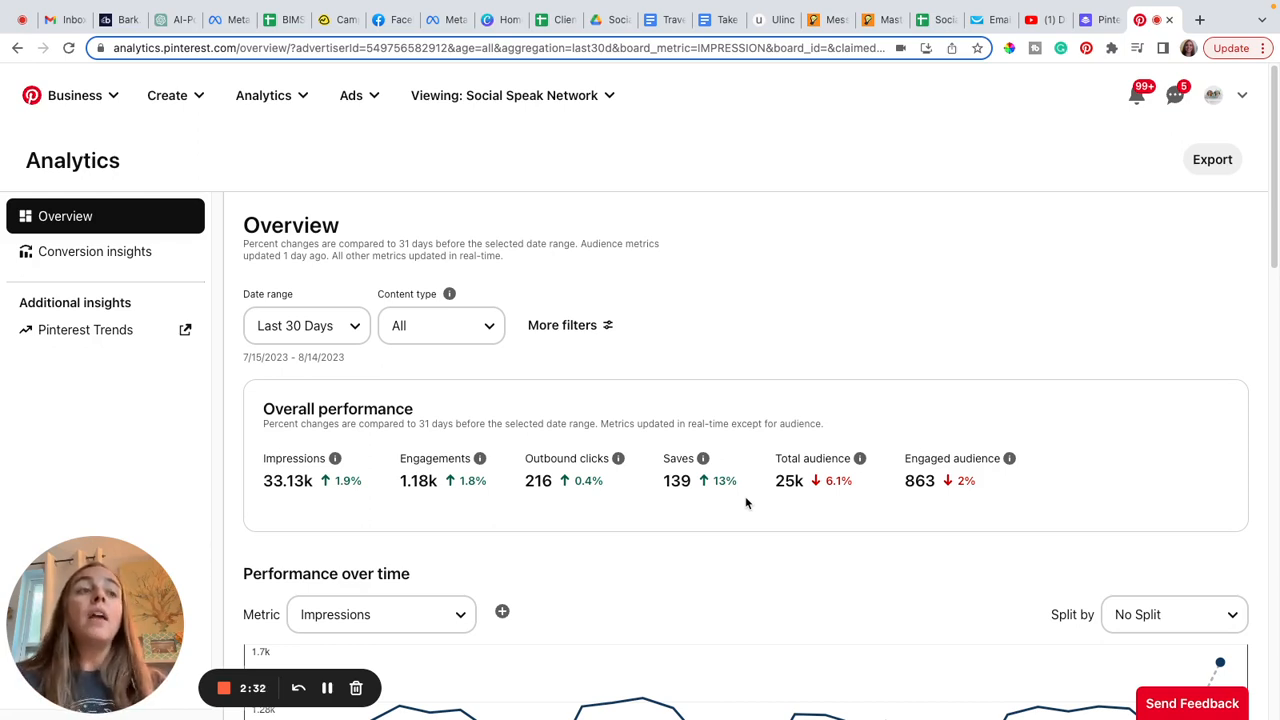
pyautogui.moveTo(816, 548)
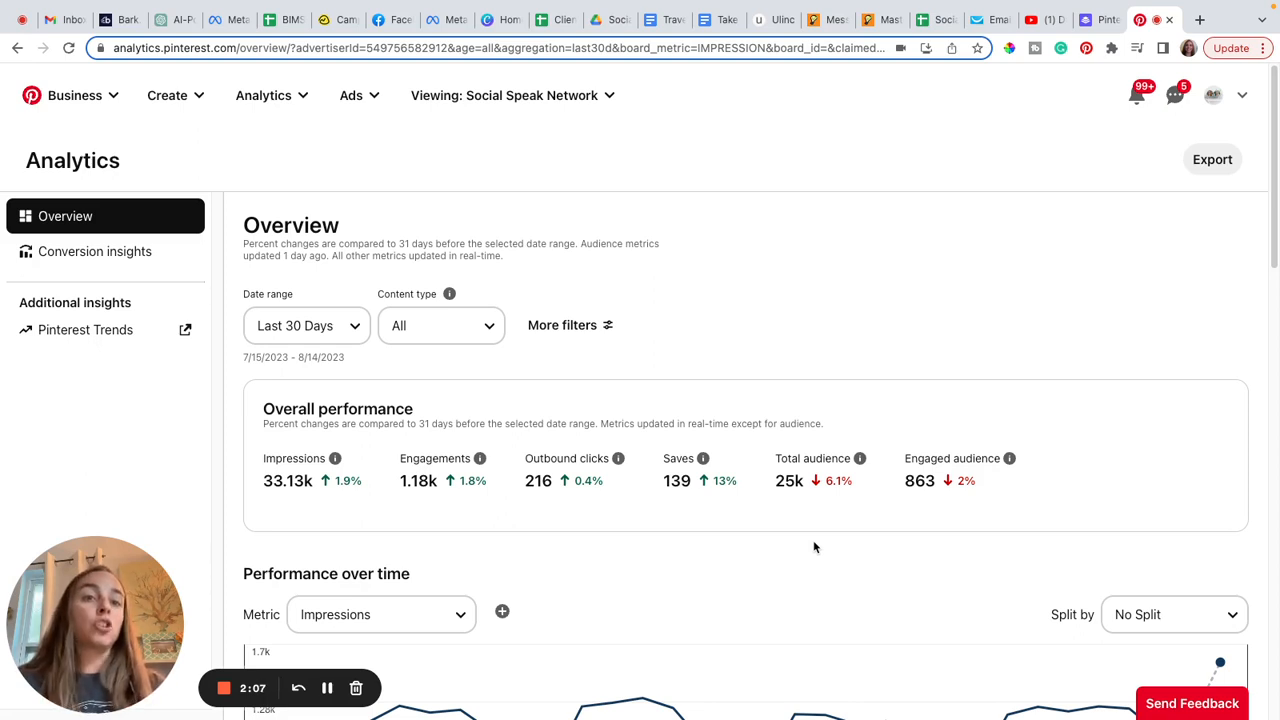
pyautogui.moveTo(858, 550)
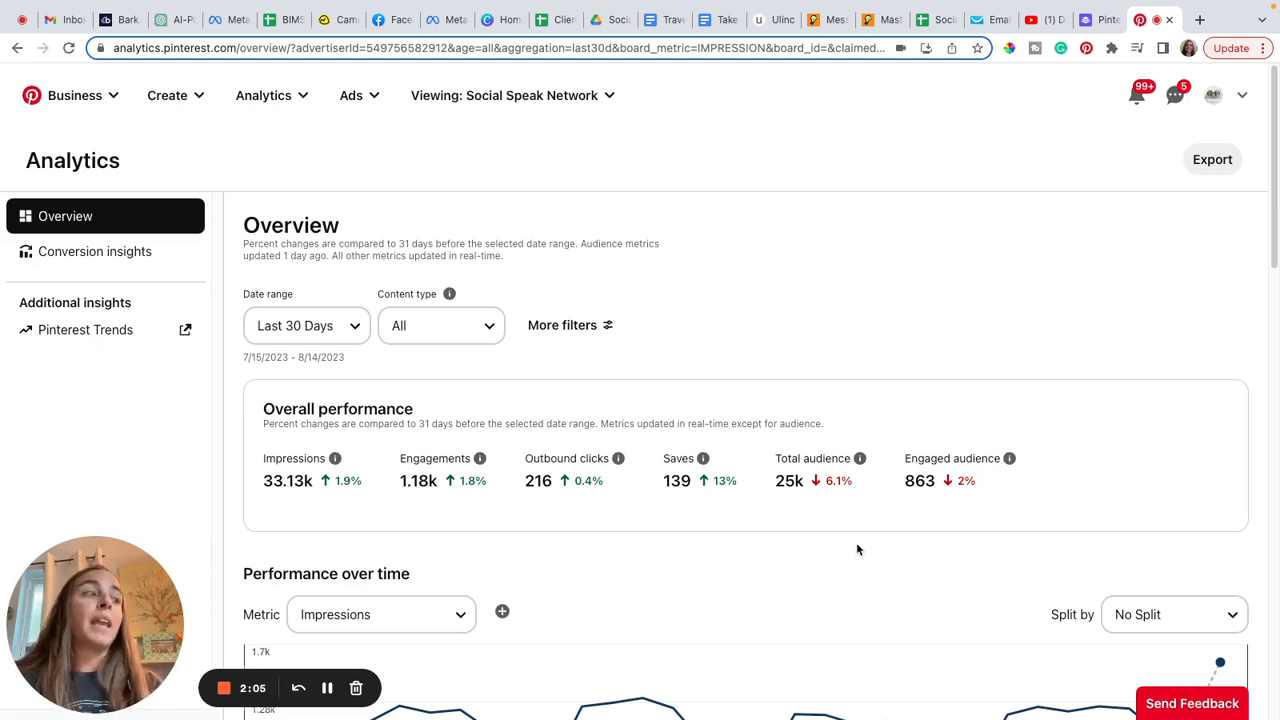
pyautogui.moveTo(432, 524)
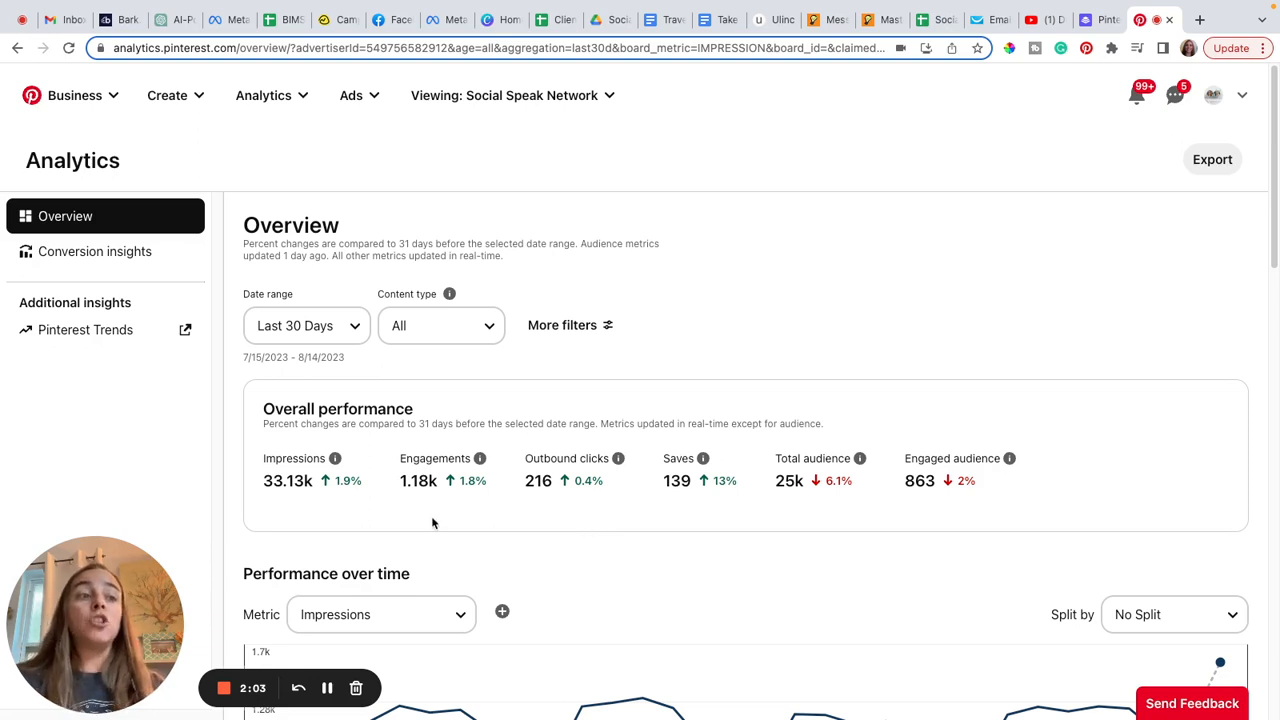
pyautogui.moveTo(322, 512)
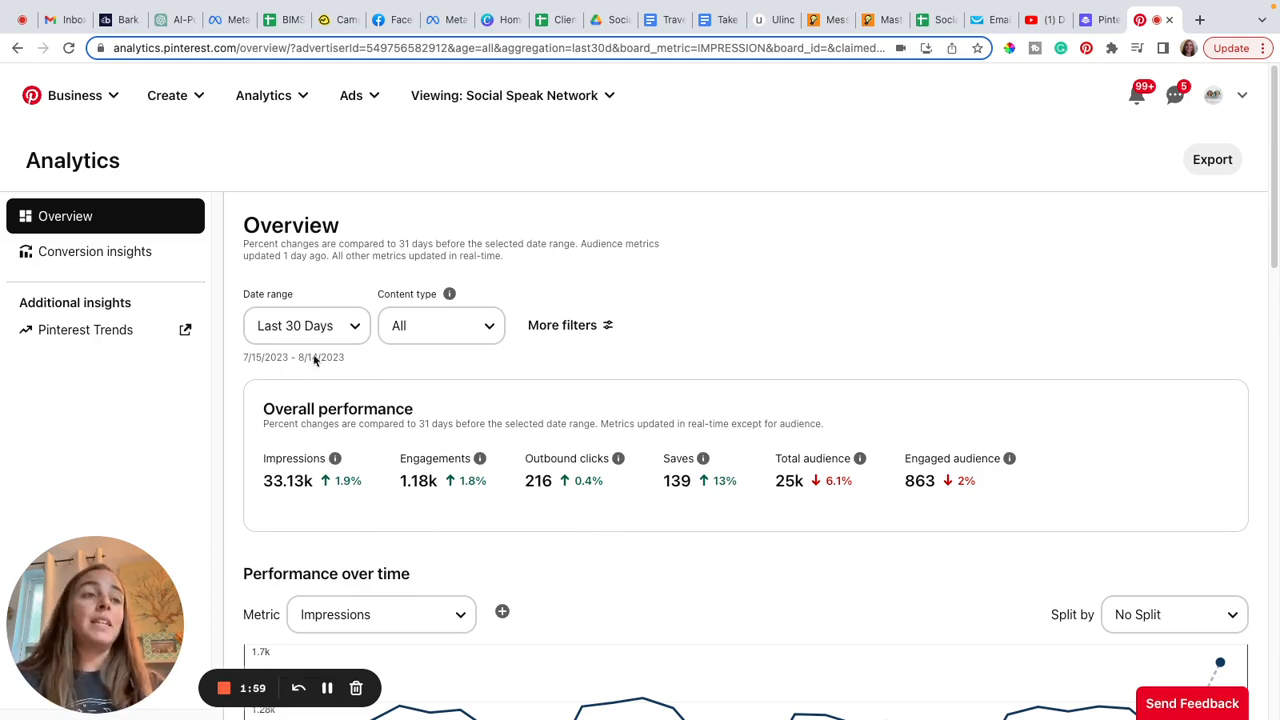
pyautogui.moveTo(316, 506)
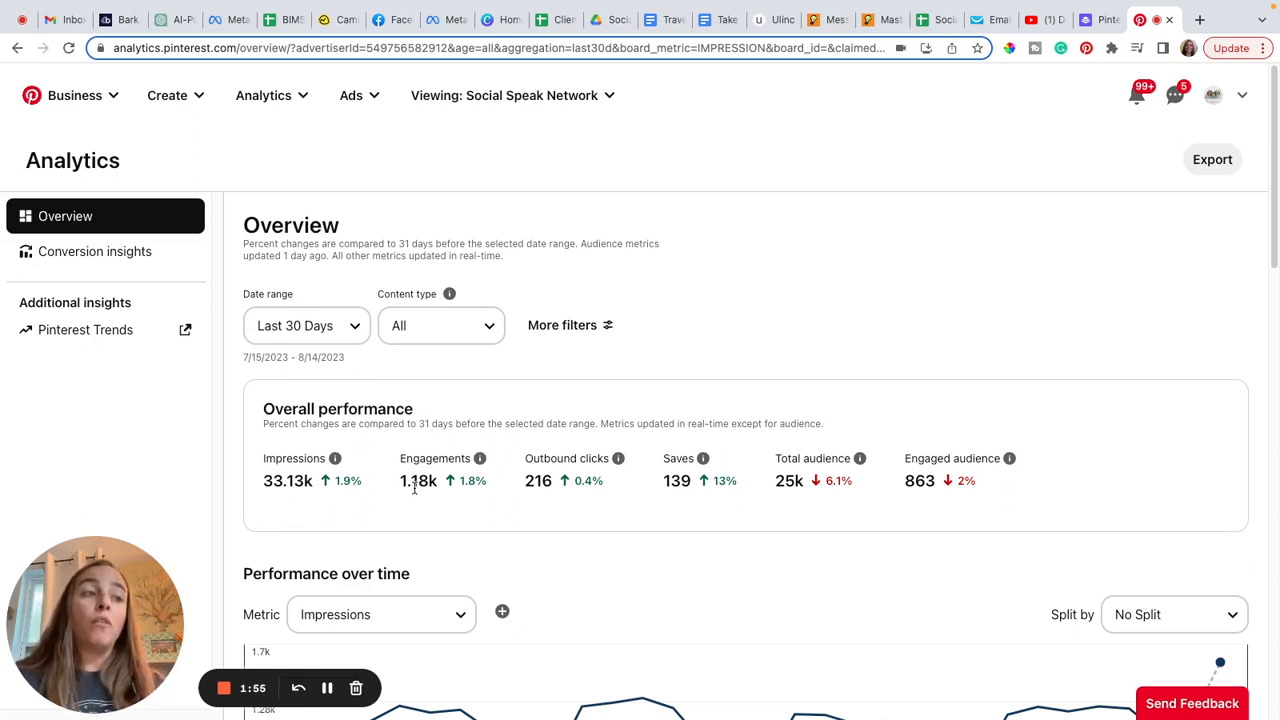
pyautogui.moveTo(544, 486)
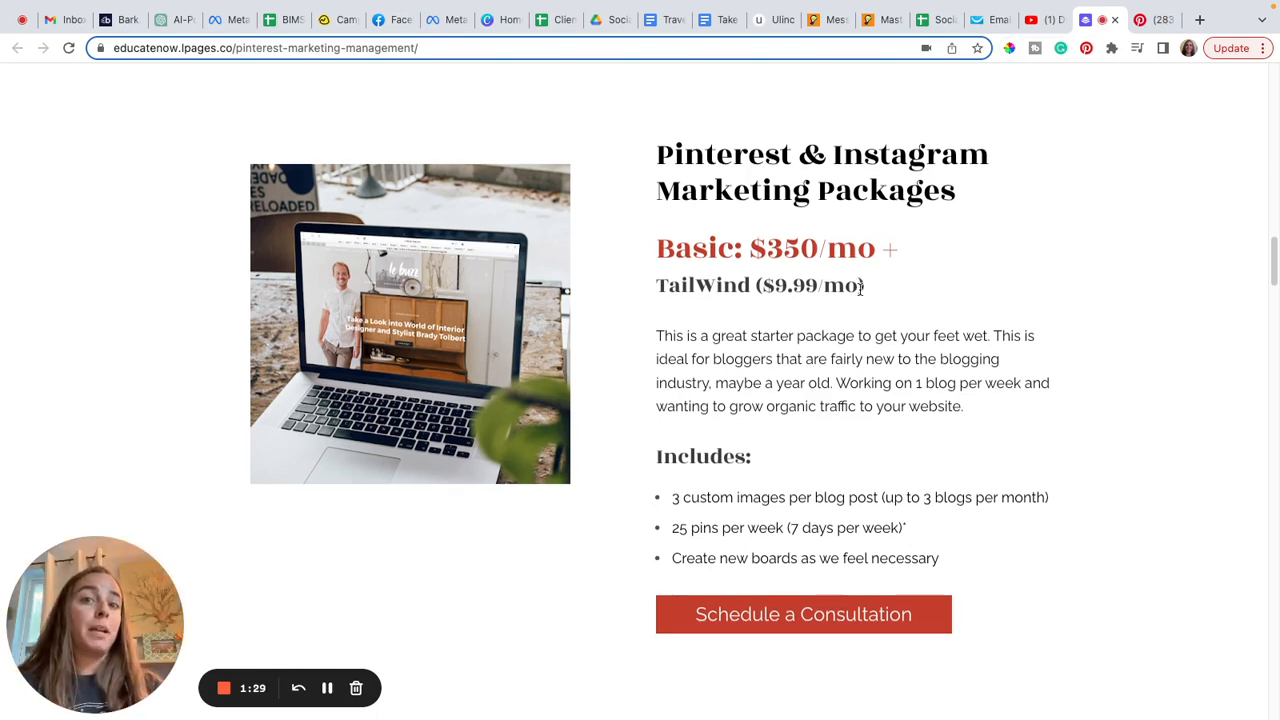
pyautogui.scroll(-3)
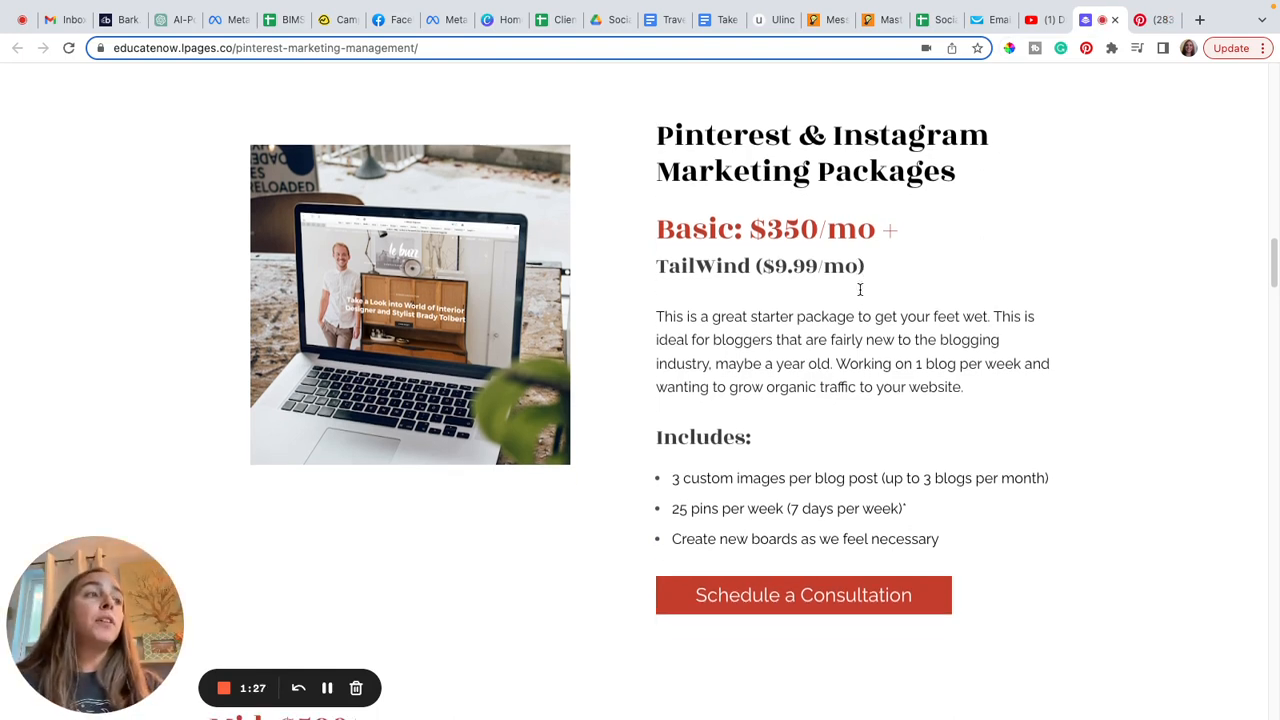
pyautogui.moveTo(862, 294)
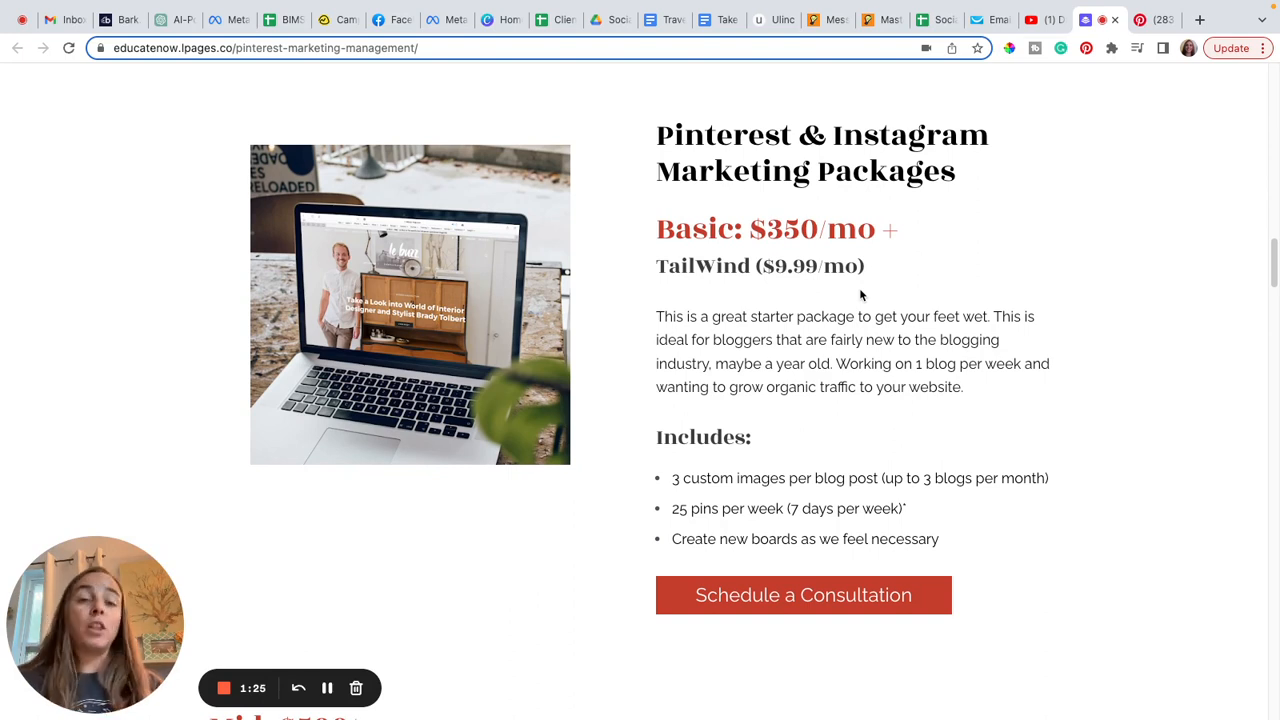
pyautogui.scroll(-3)
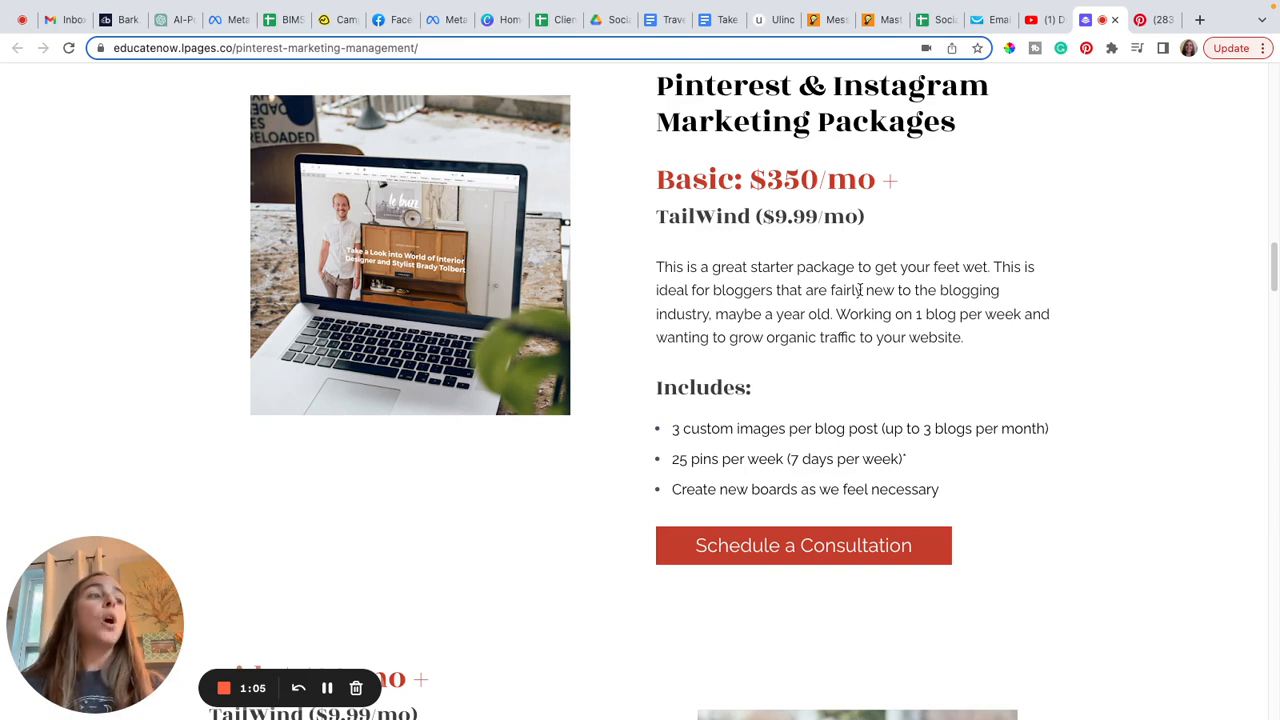
pyautogui.scroll(-3)
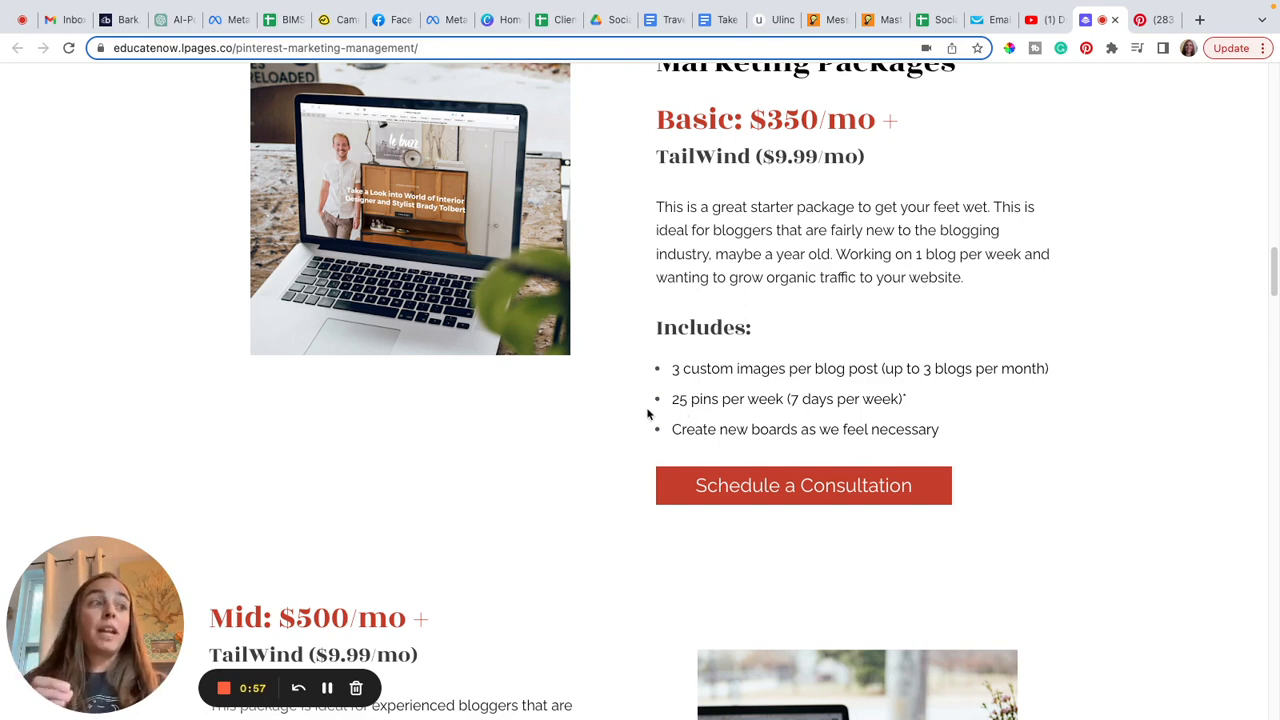
pyautogui.moveTo(742, 396)
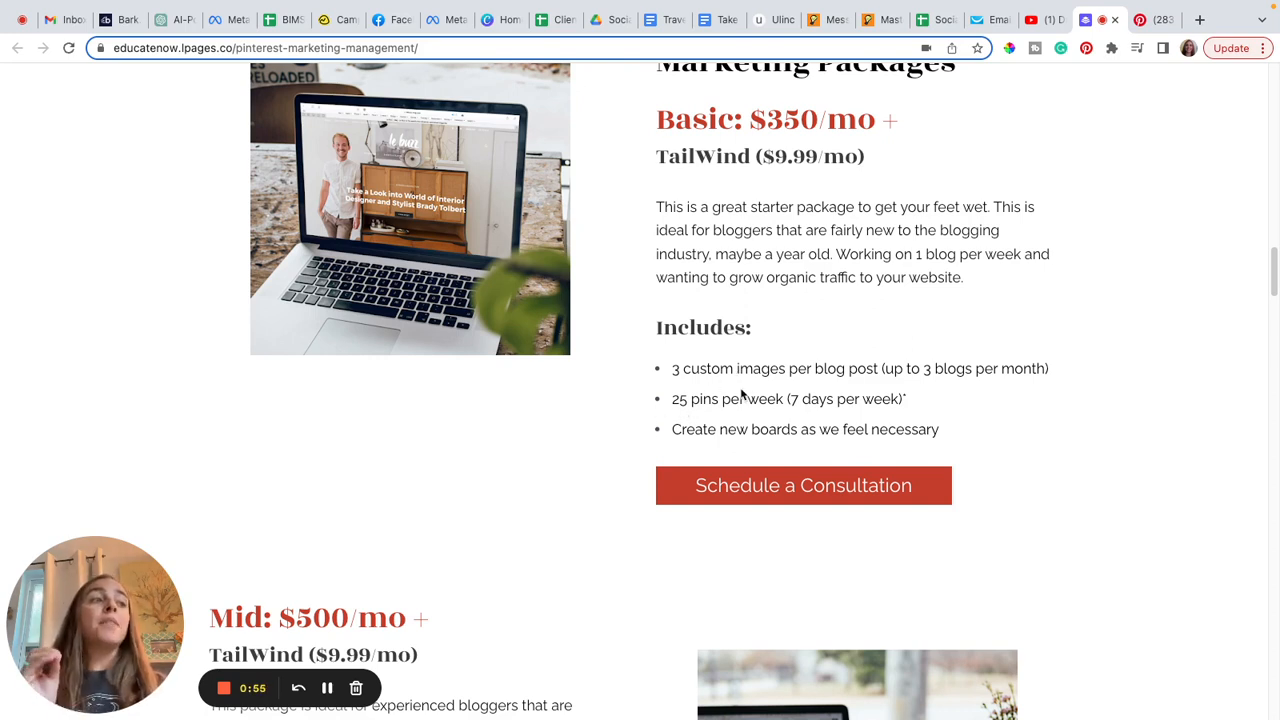
pyautogui.moveTo(728, 408)
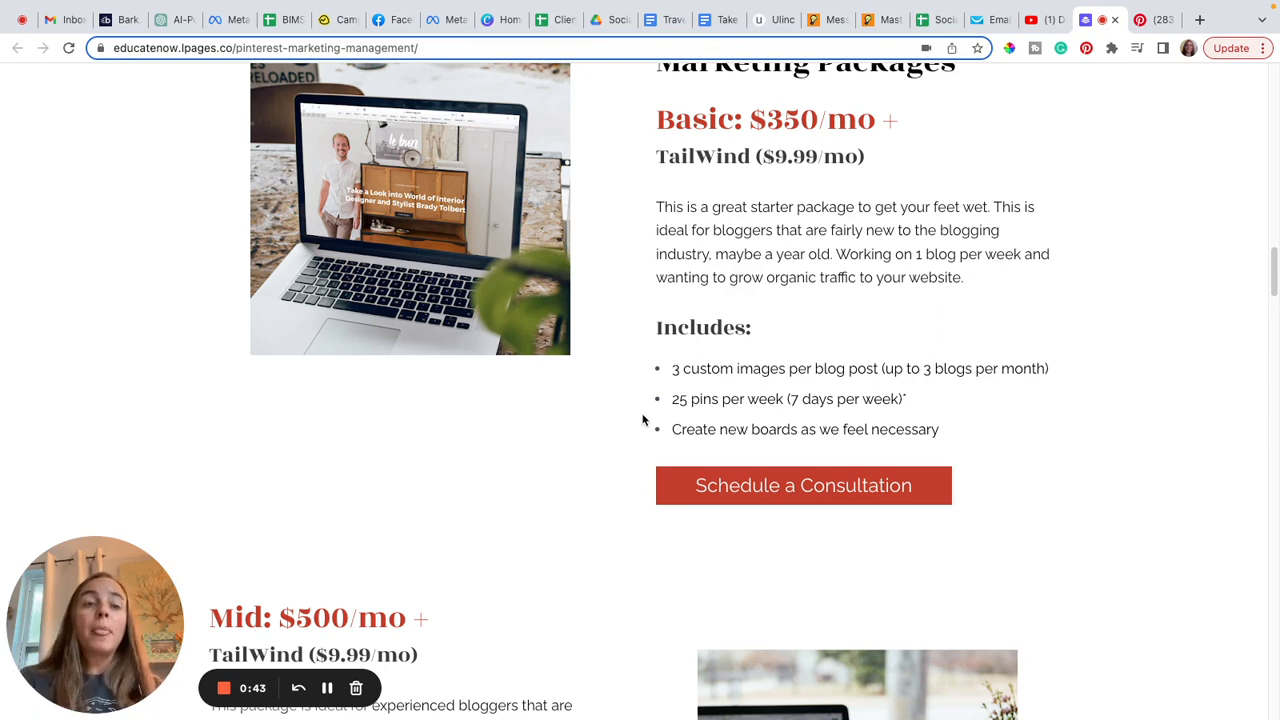
pyautogui.scroll(-3)
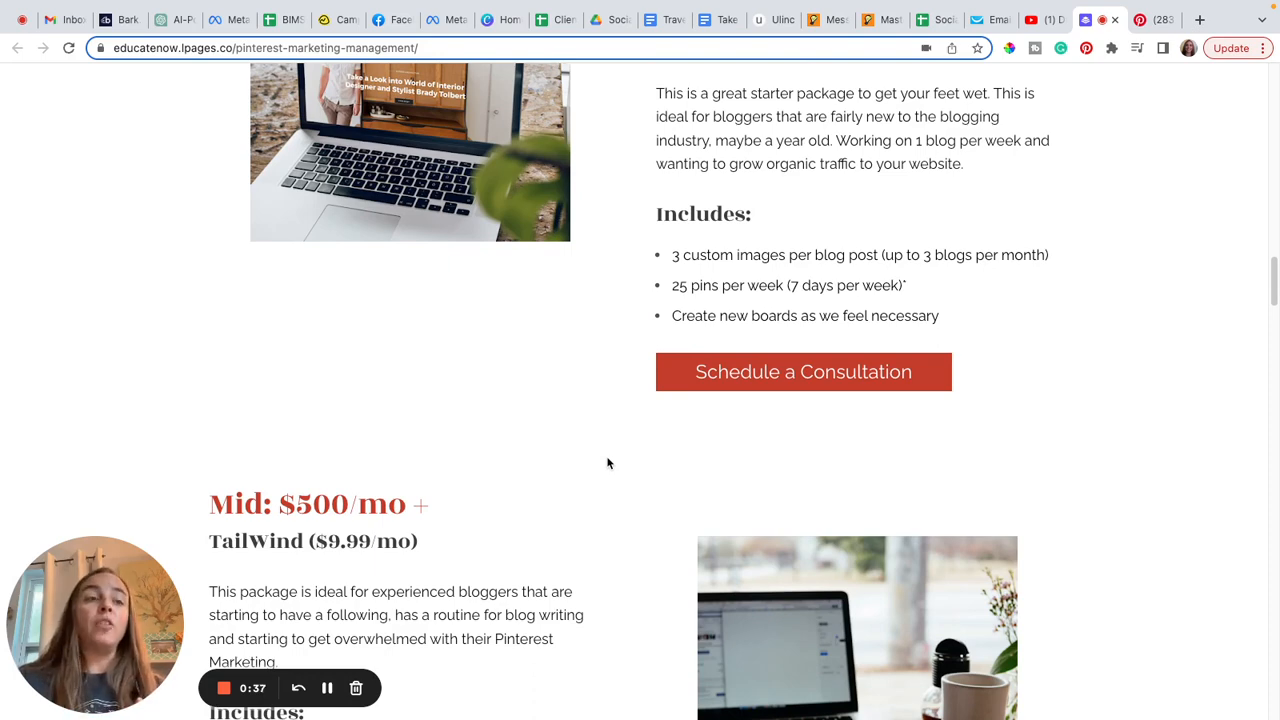
pyautogui.scroll(-3)
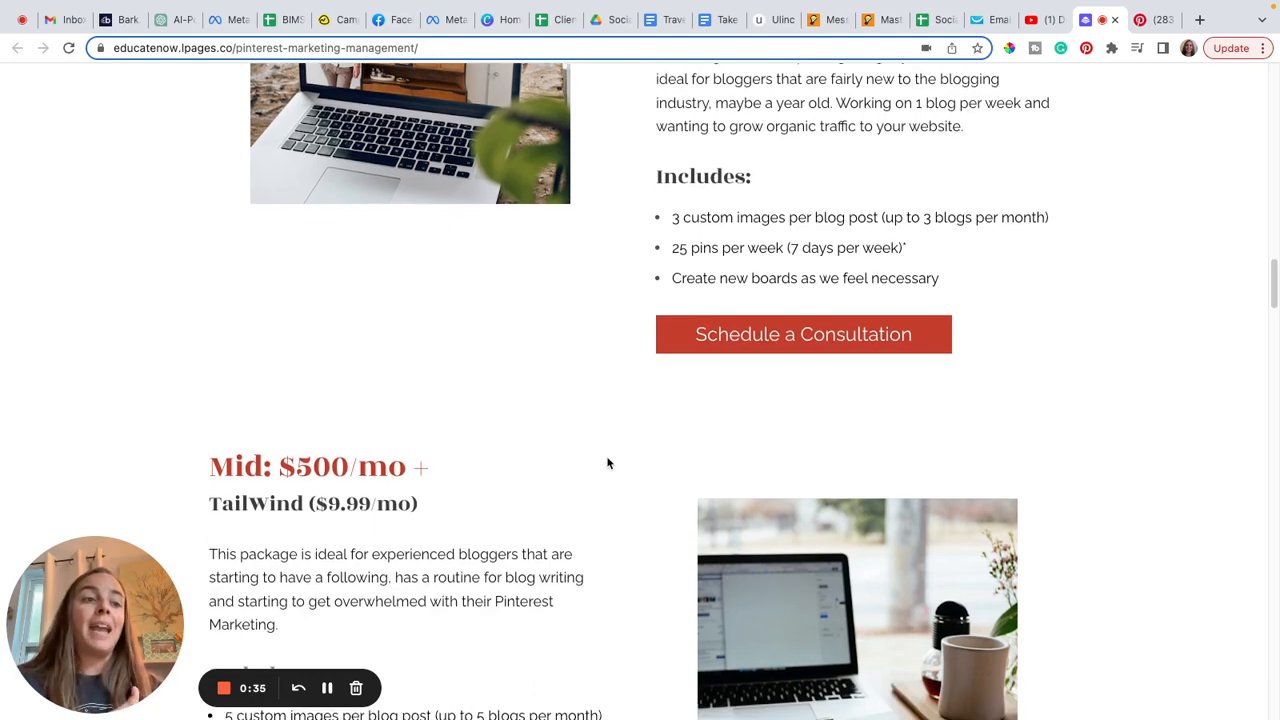
pyautogui.scroll(-3)
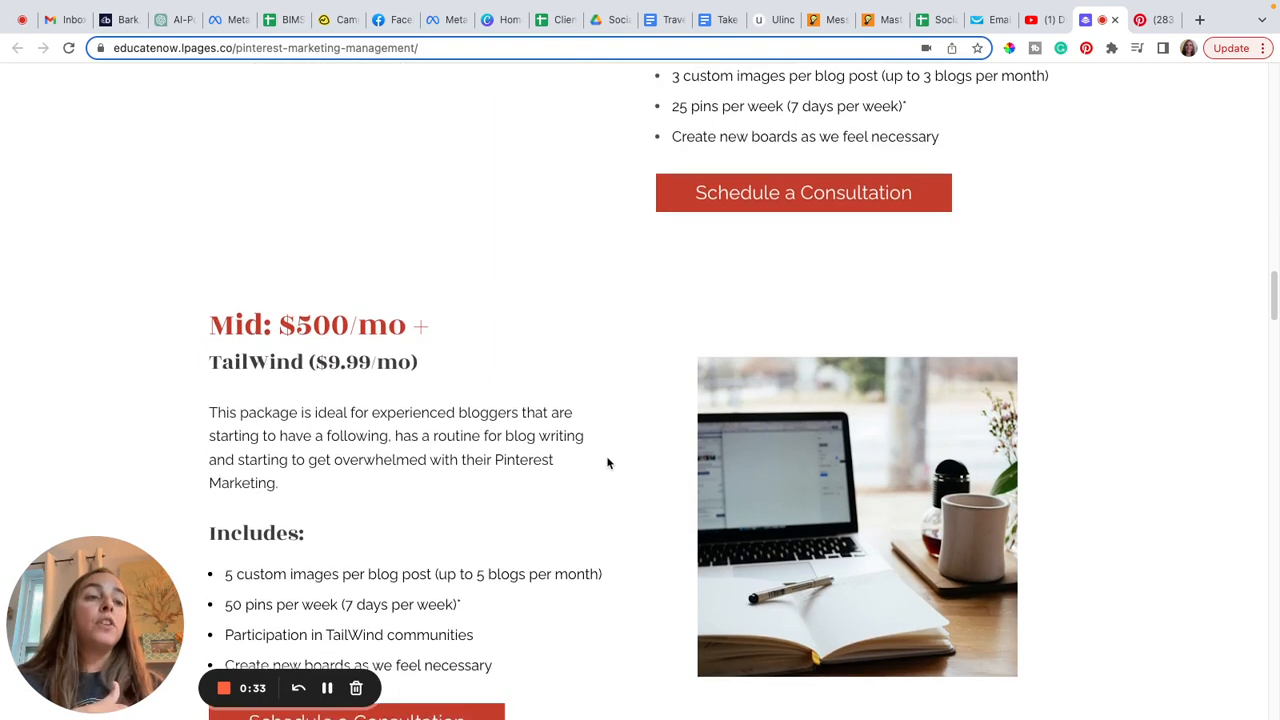
pyautogui.scroll(-3)
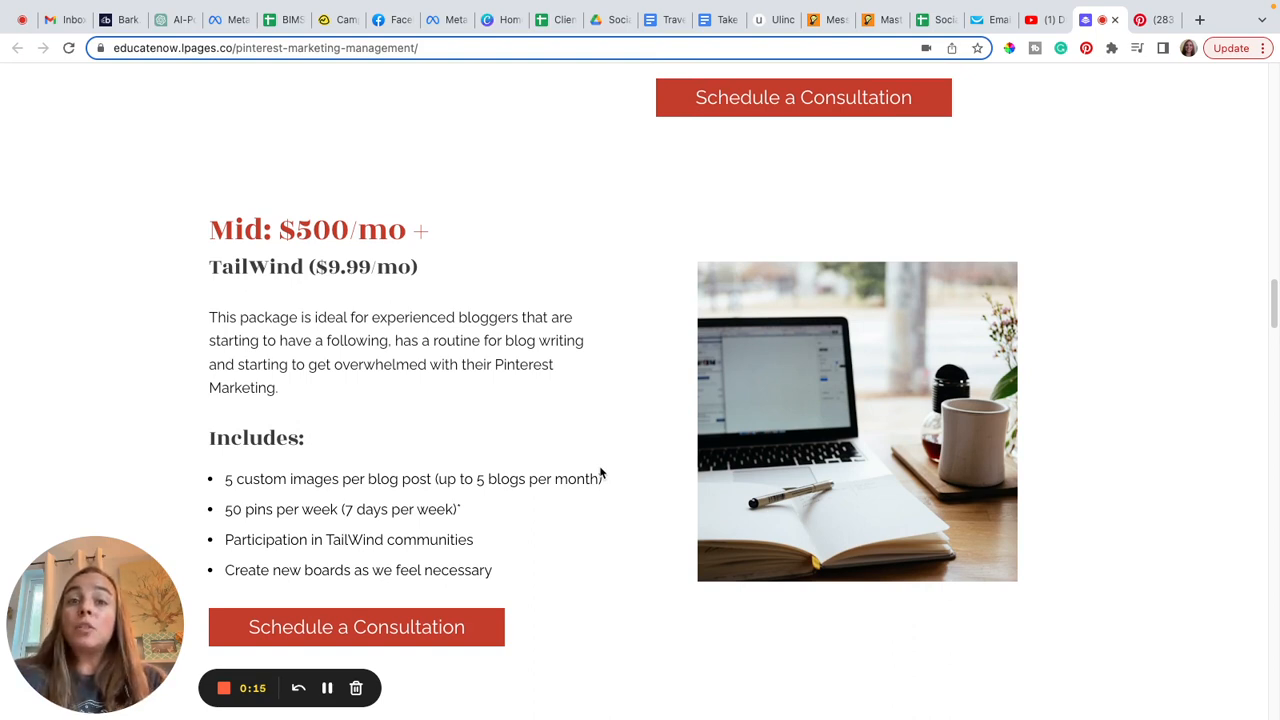
pyautogui.moveTo(480, 436)
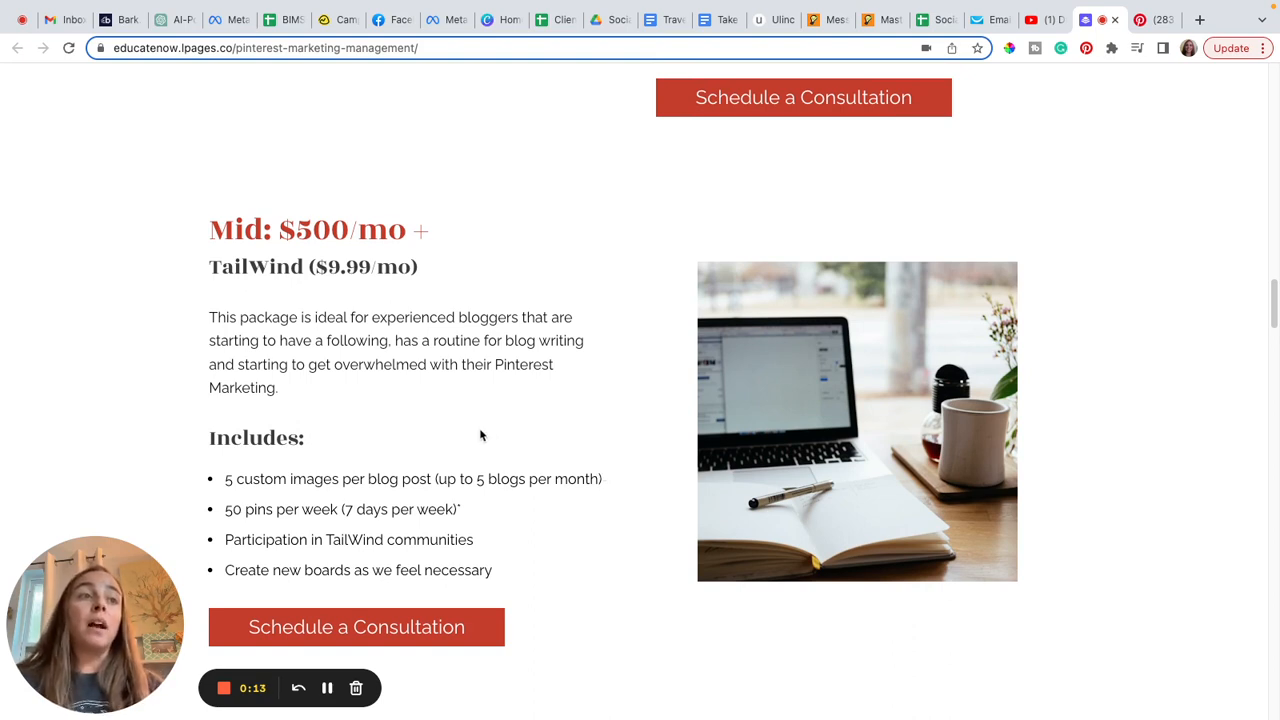